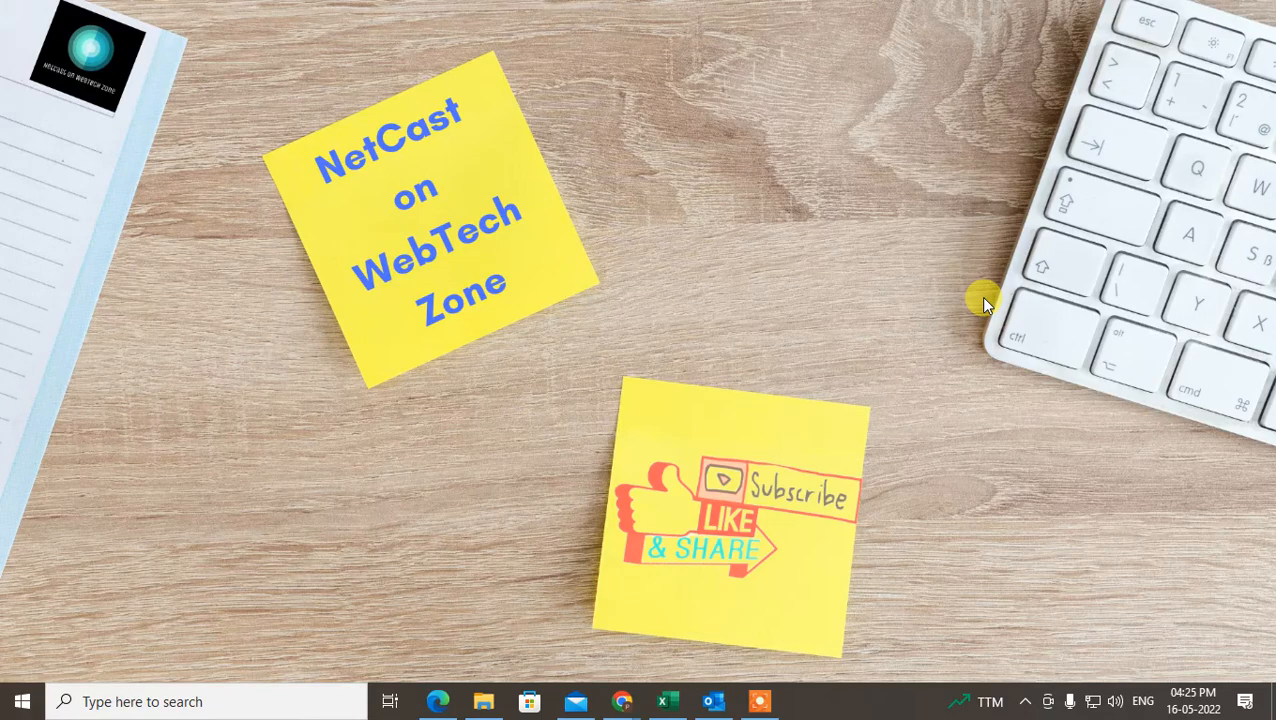
mouse_move(938, 305)
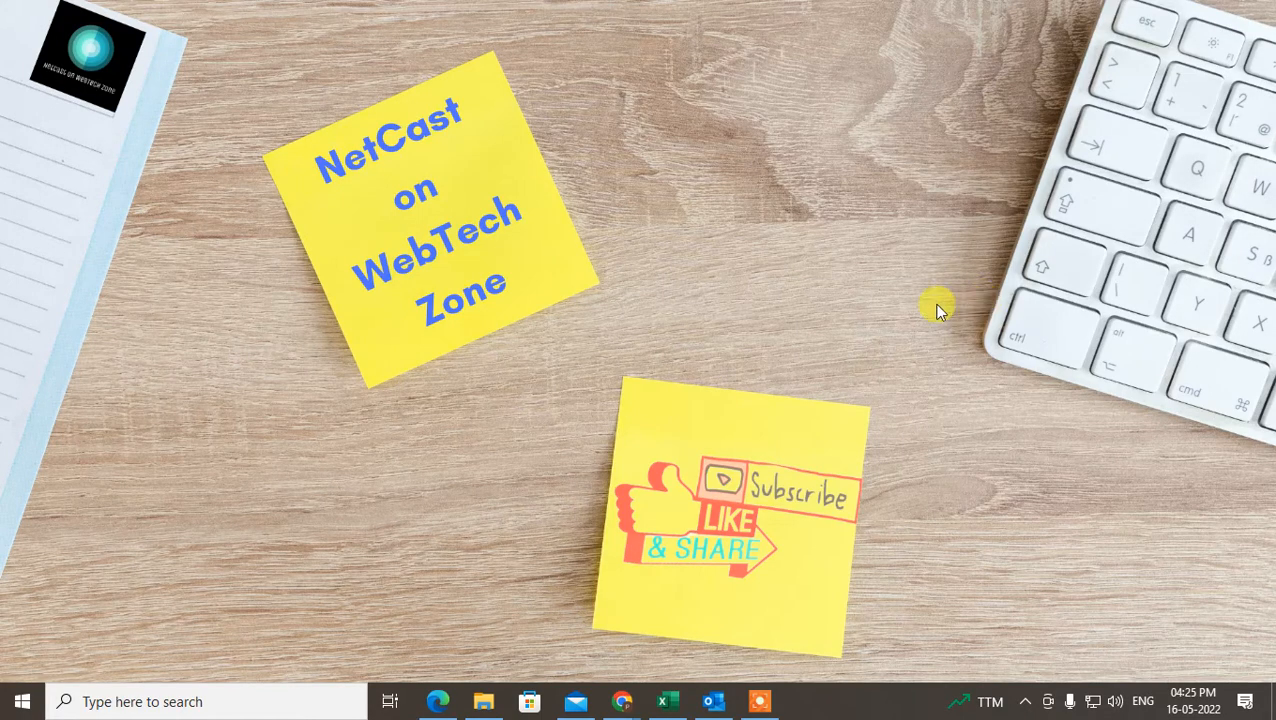
mouse_move(812, 148)
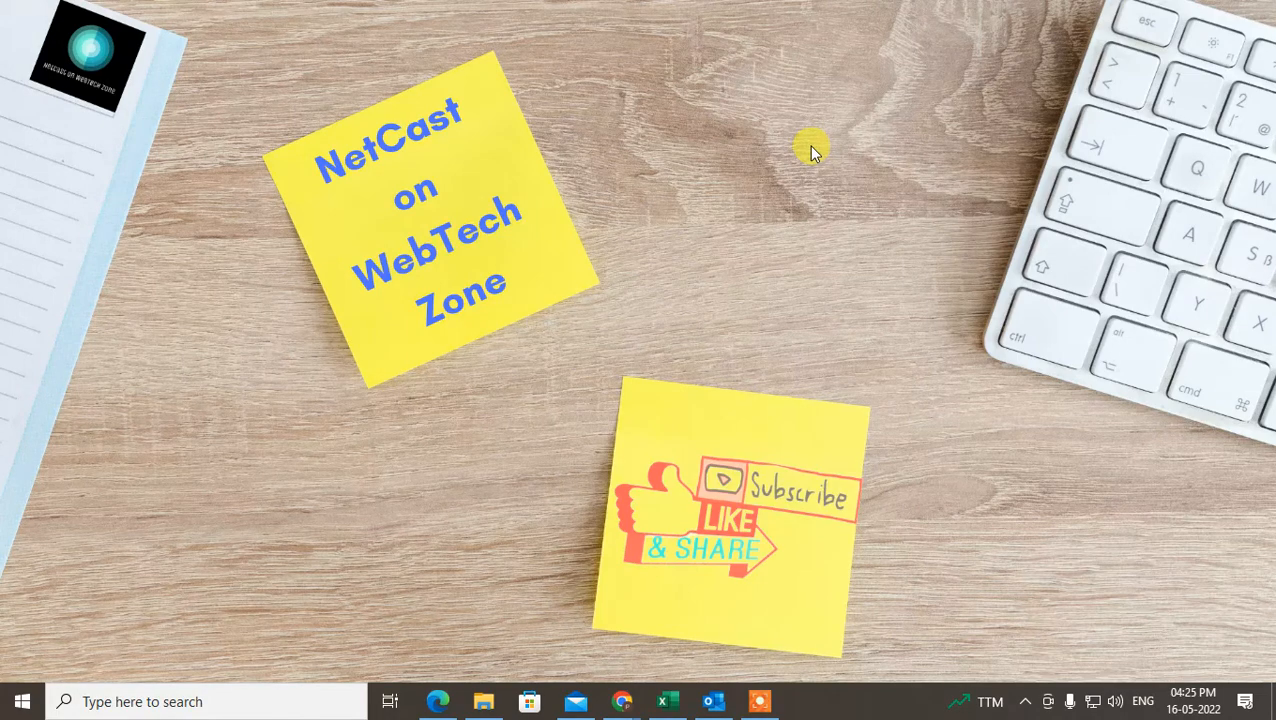
mouse_move(800, 175)
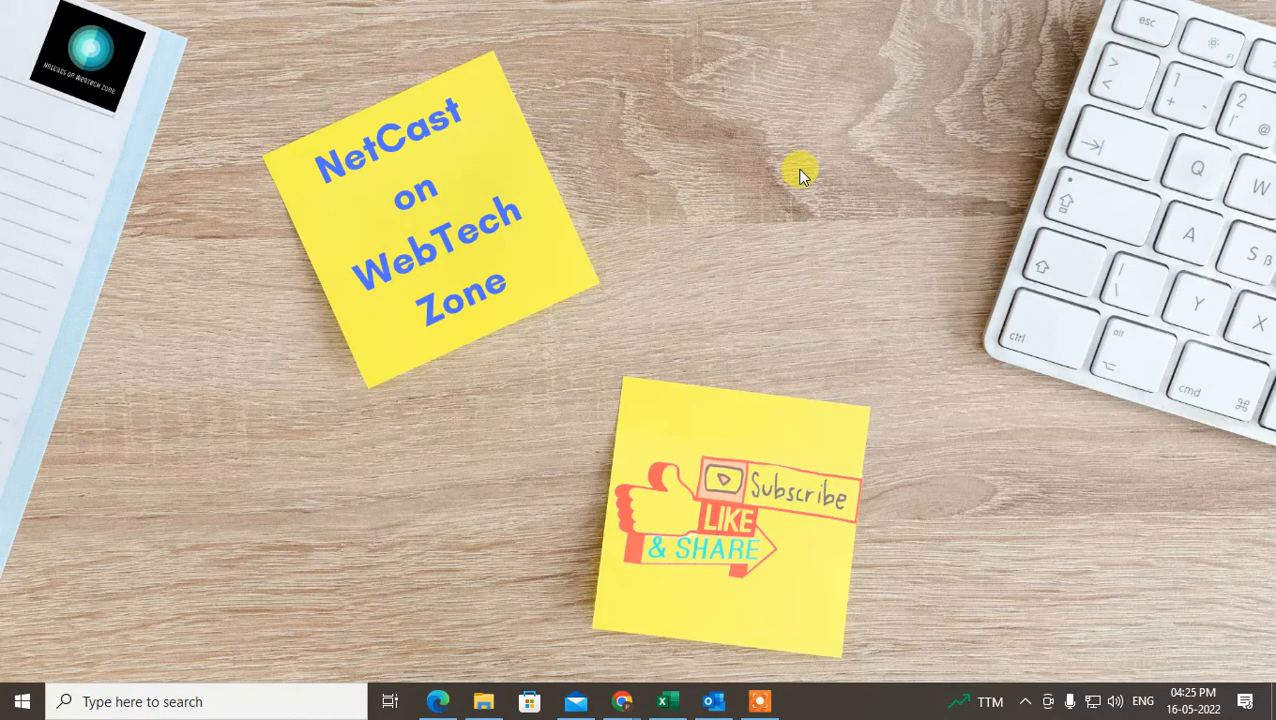
mouse_move(645, 155)
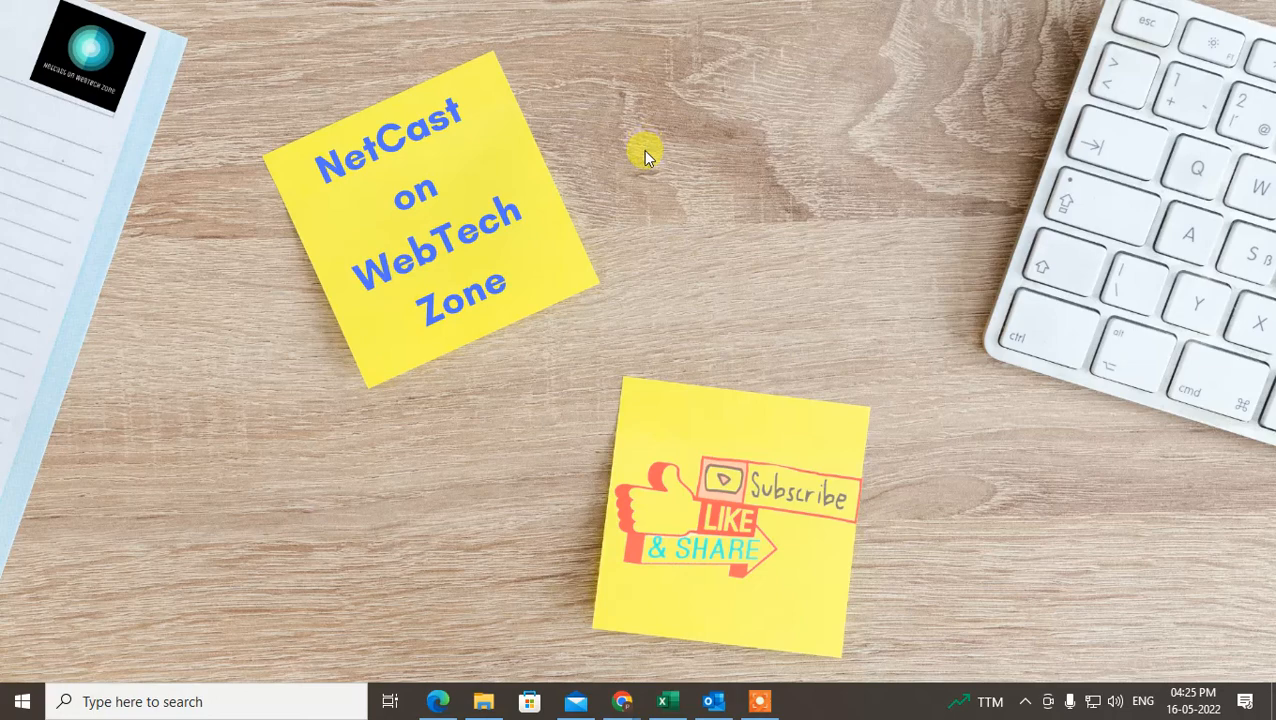
mouse_move(605, 398)
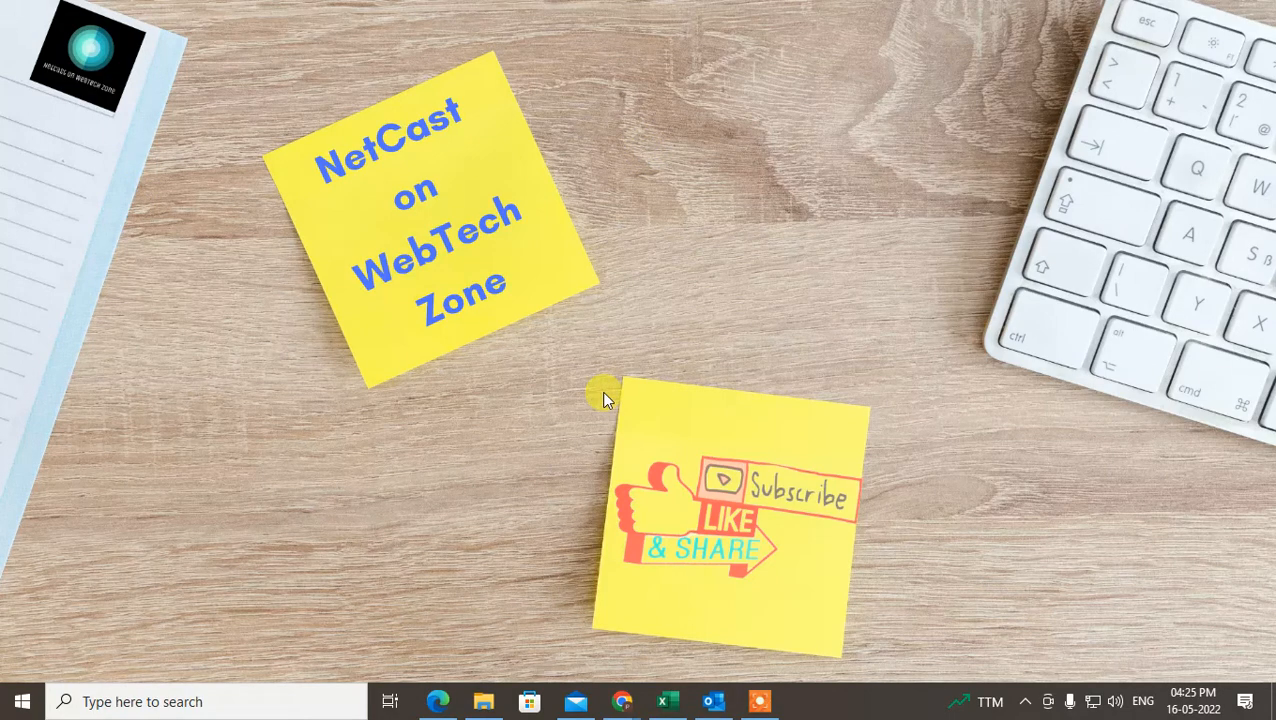
mouse_move(705, 557)
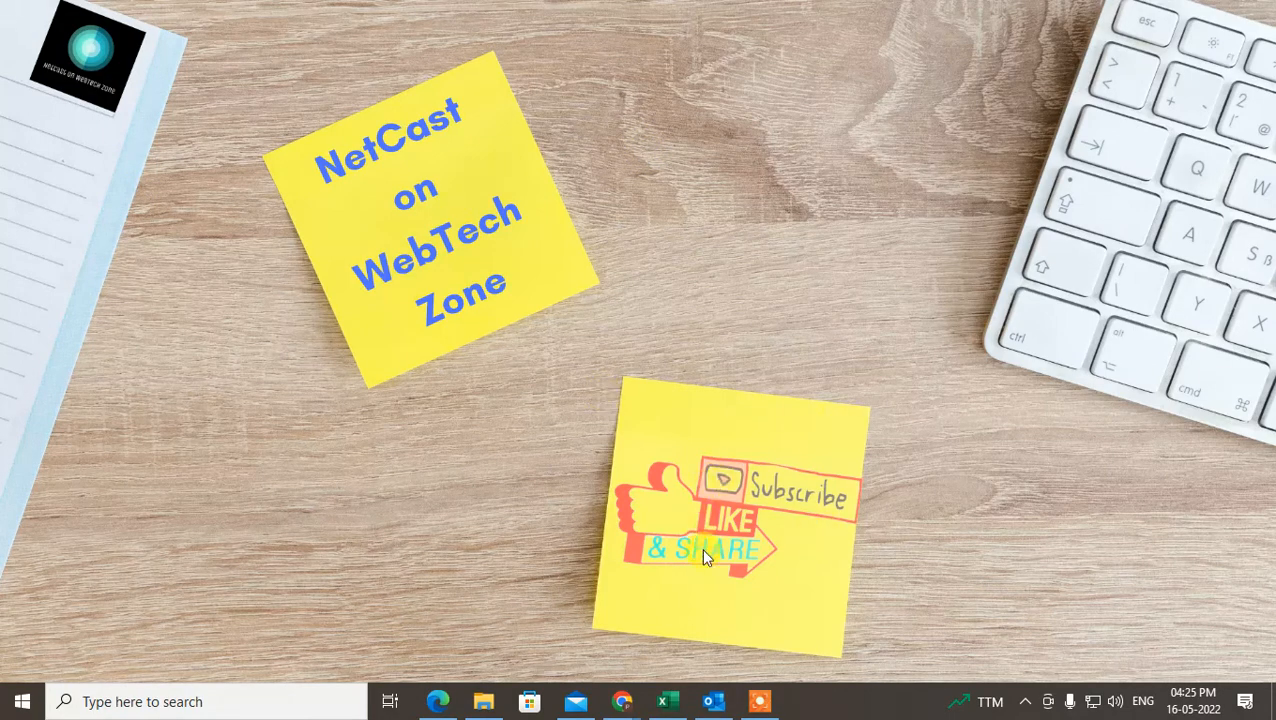
mouse_move(712, 610)
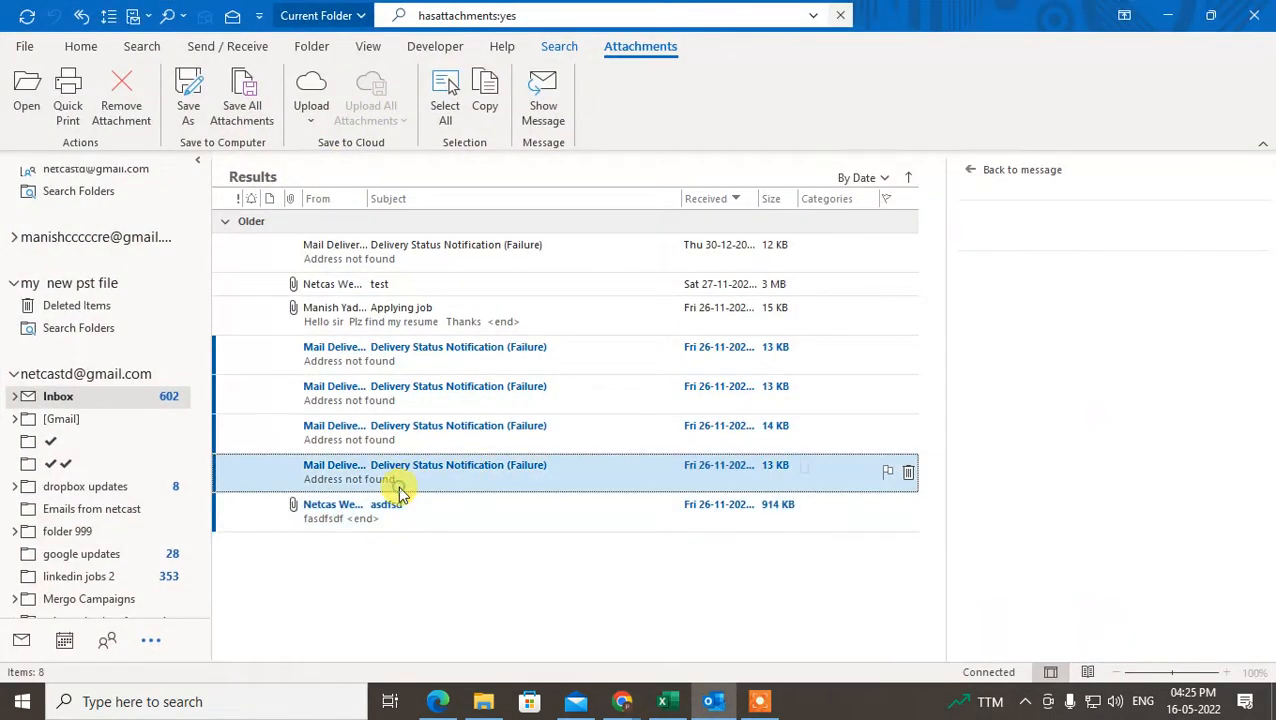
Preview the asdfsd message's PDF attachment, page forward twice and back once.
click(425, 465)
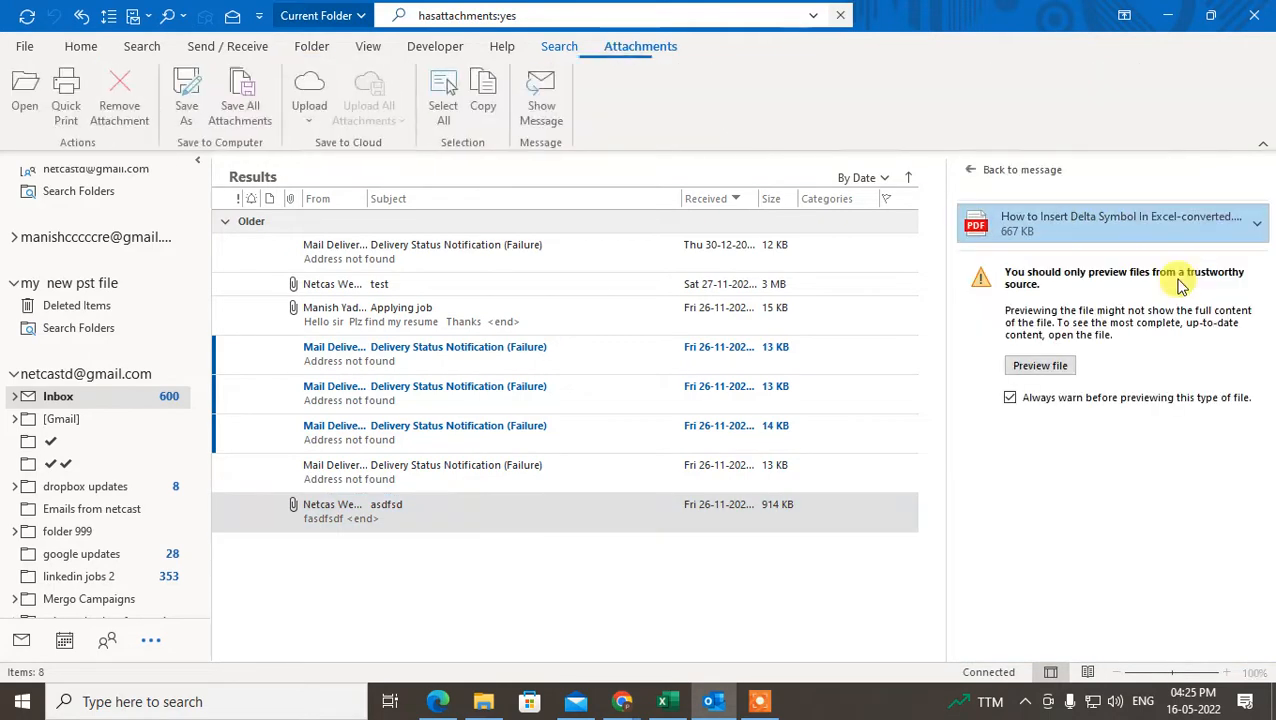
click(1040, 365)
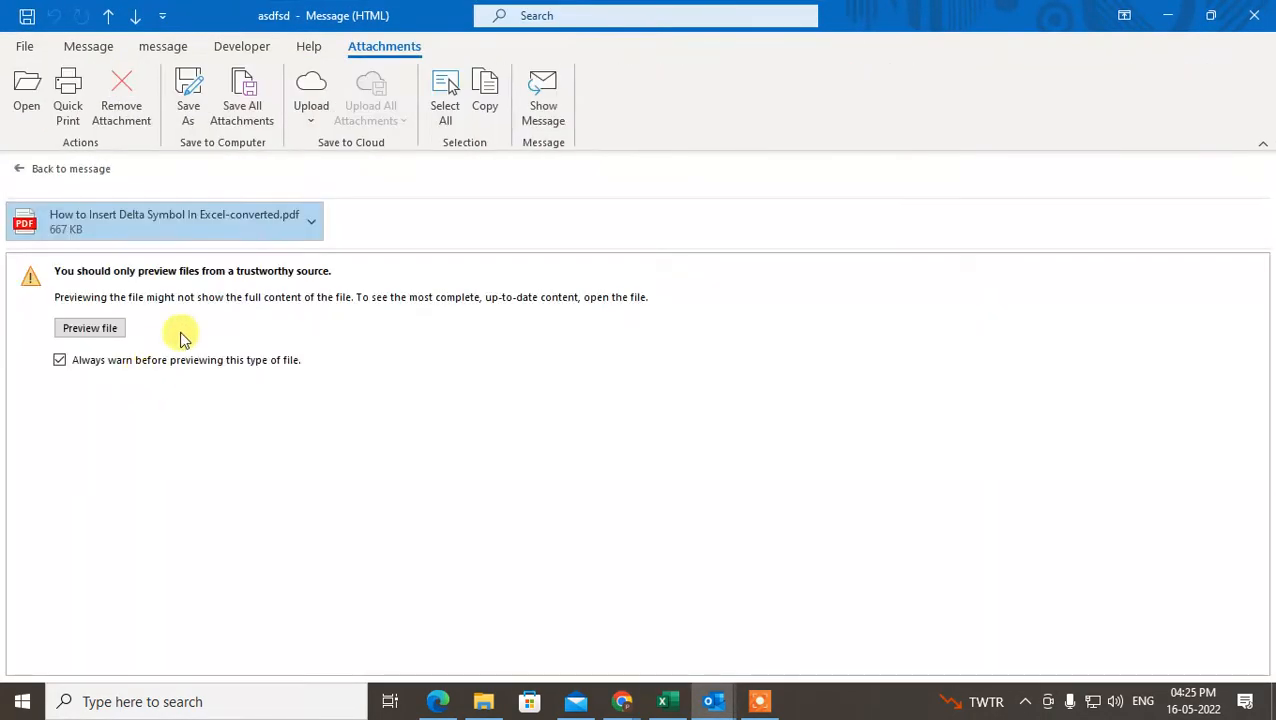
click(89, 327)
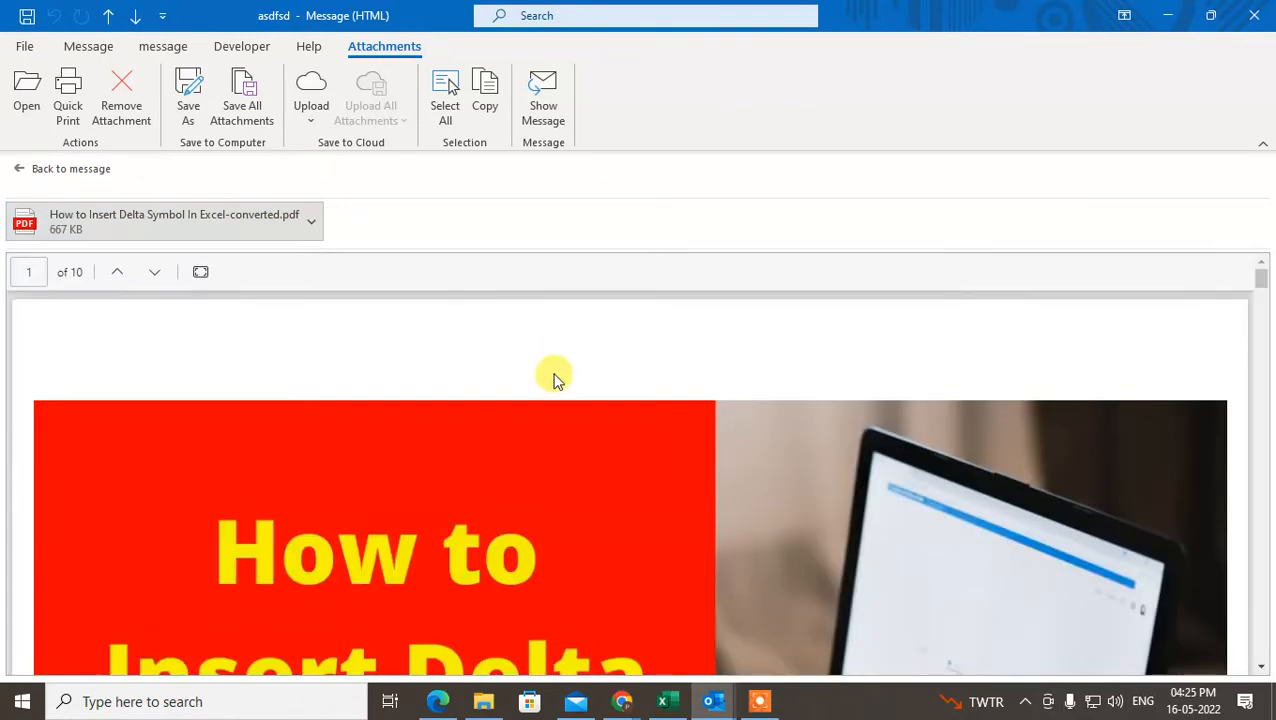
scroll(down, 3)
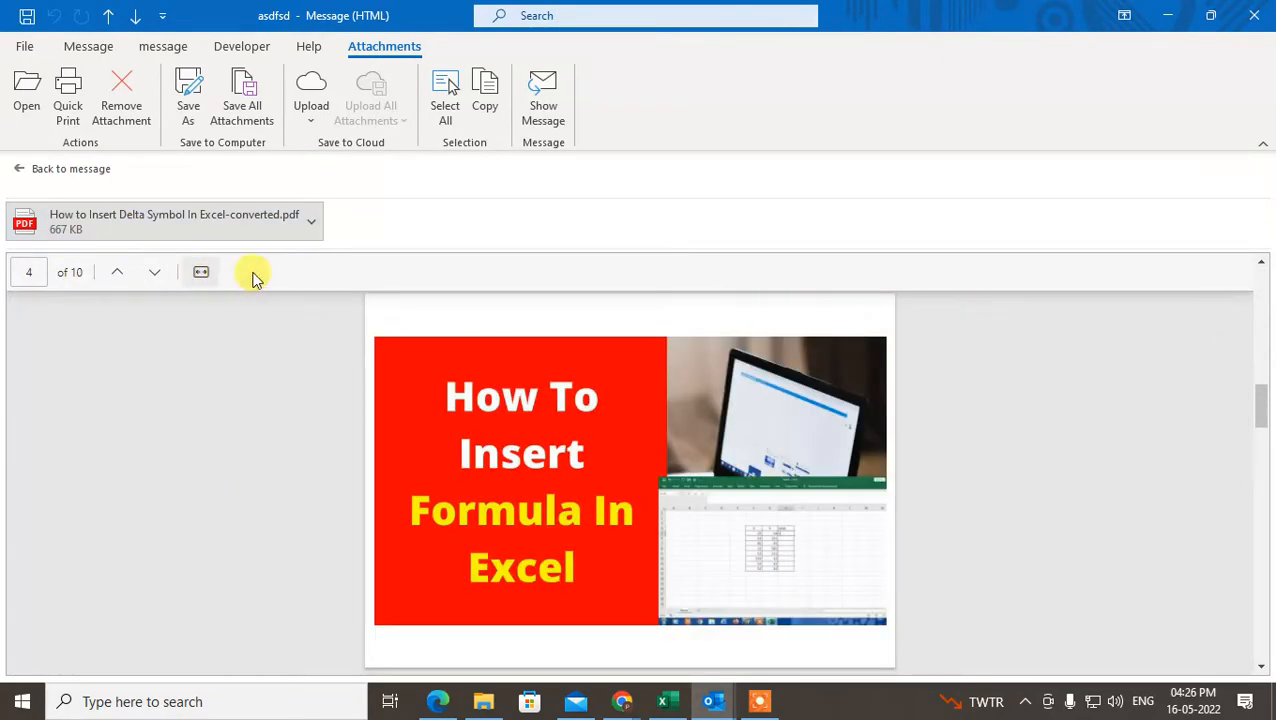
click(154, 272)
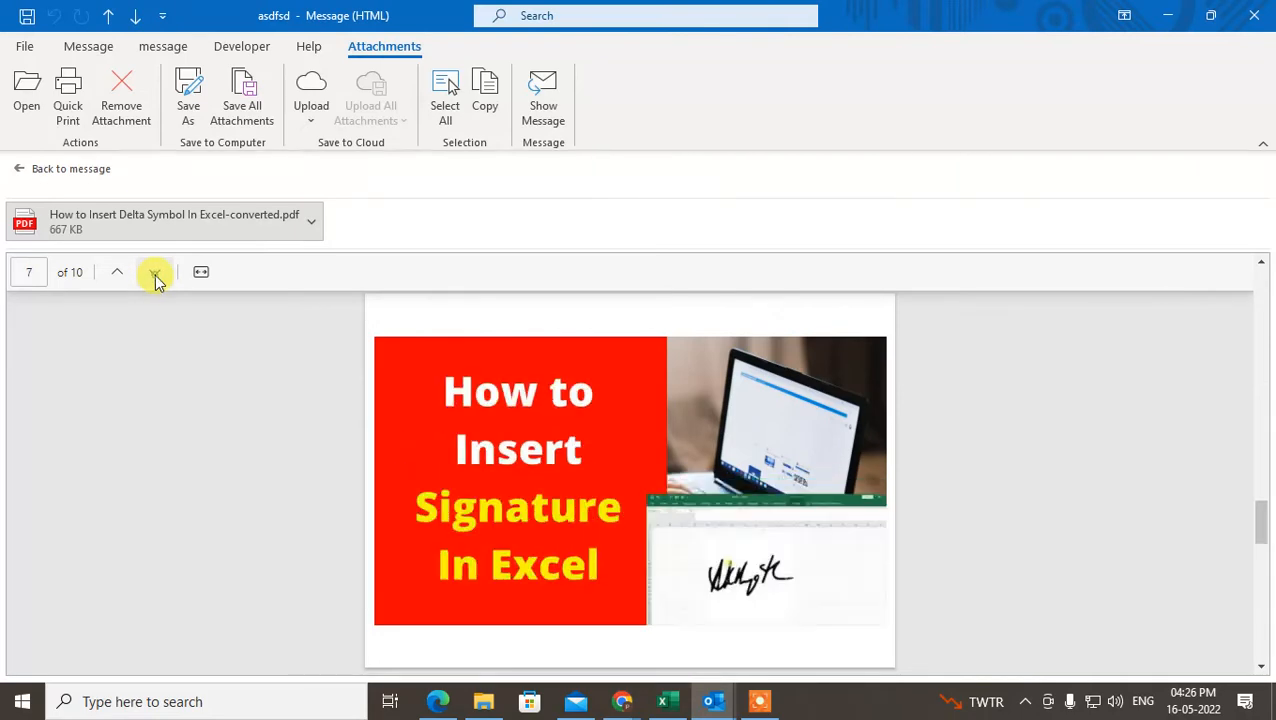
click(155, 272)
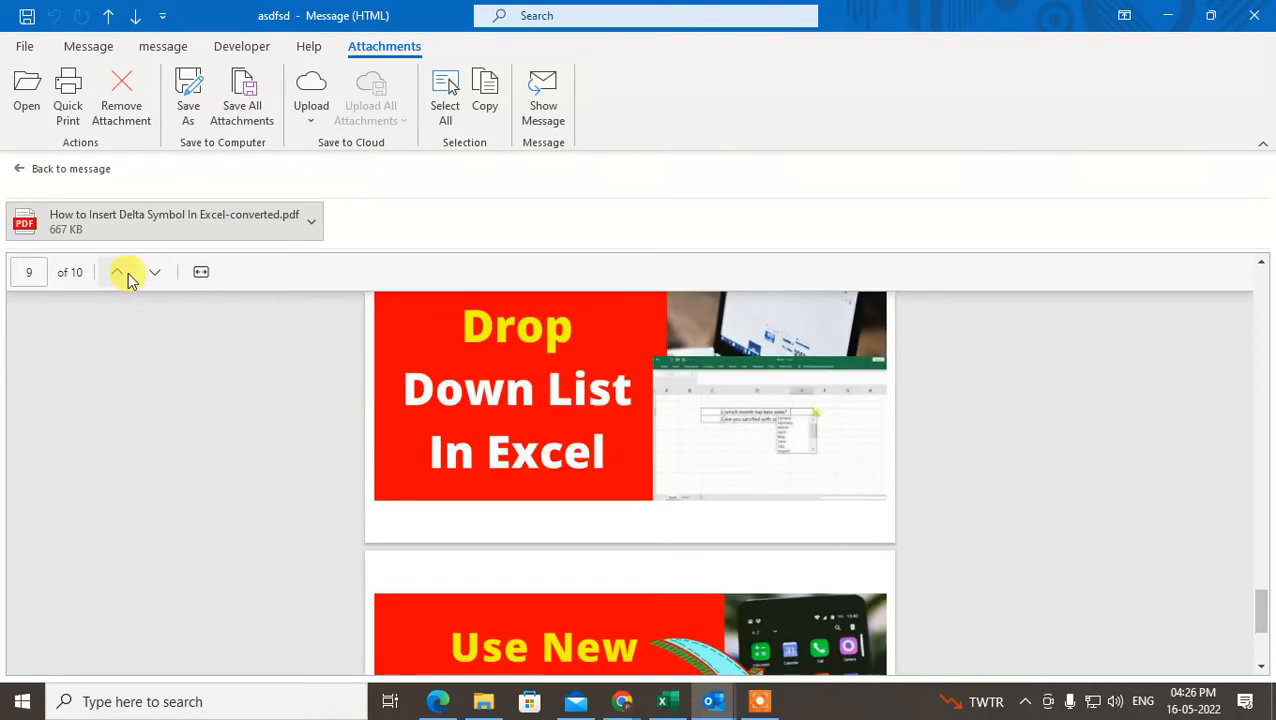
click(117, 272)
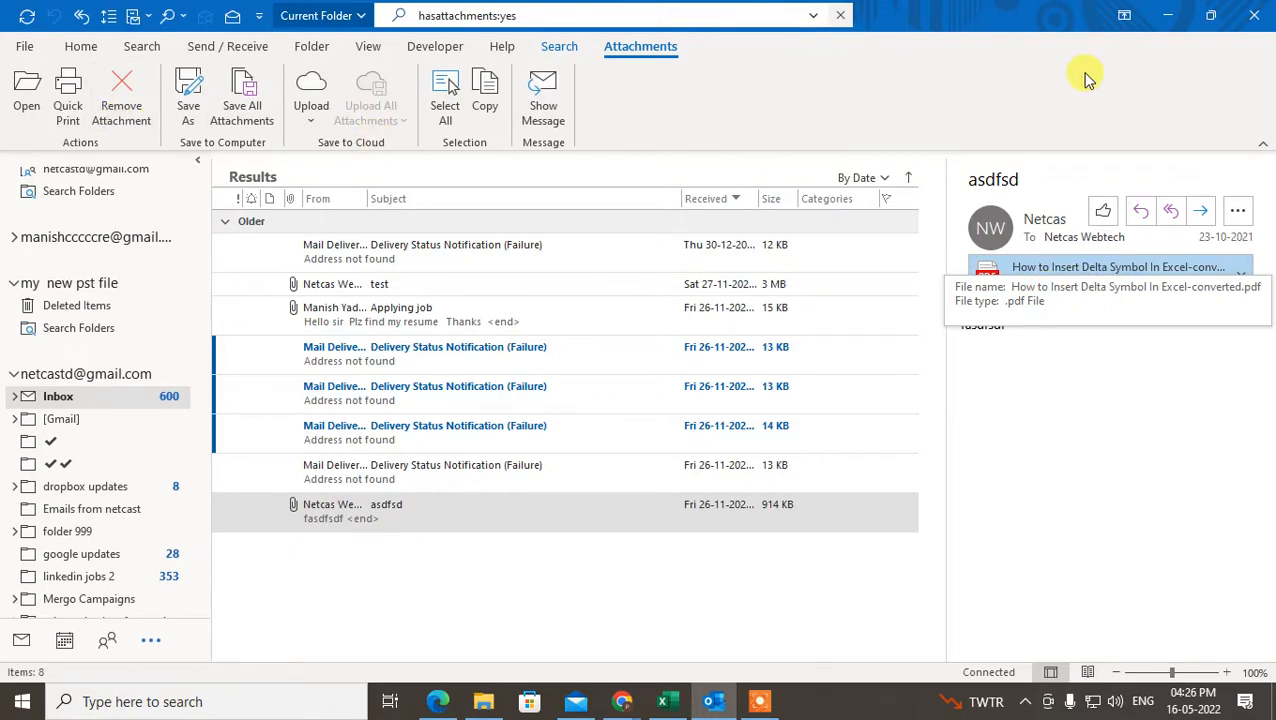
Go from Outlook Options to the Trust Center section and its Trust Center Settings.
click(24, 46)
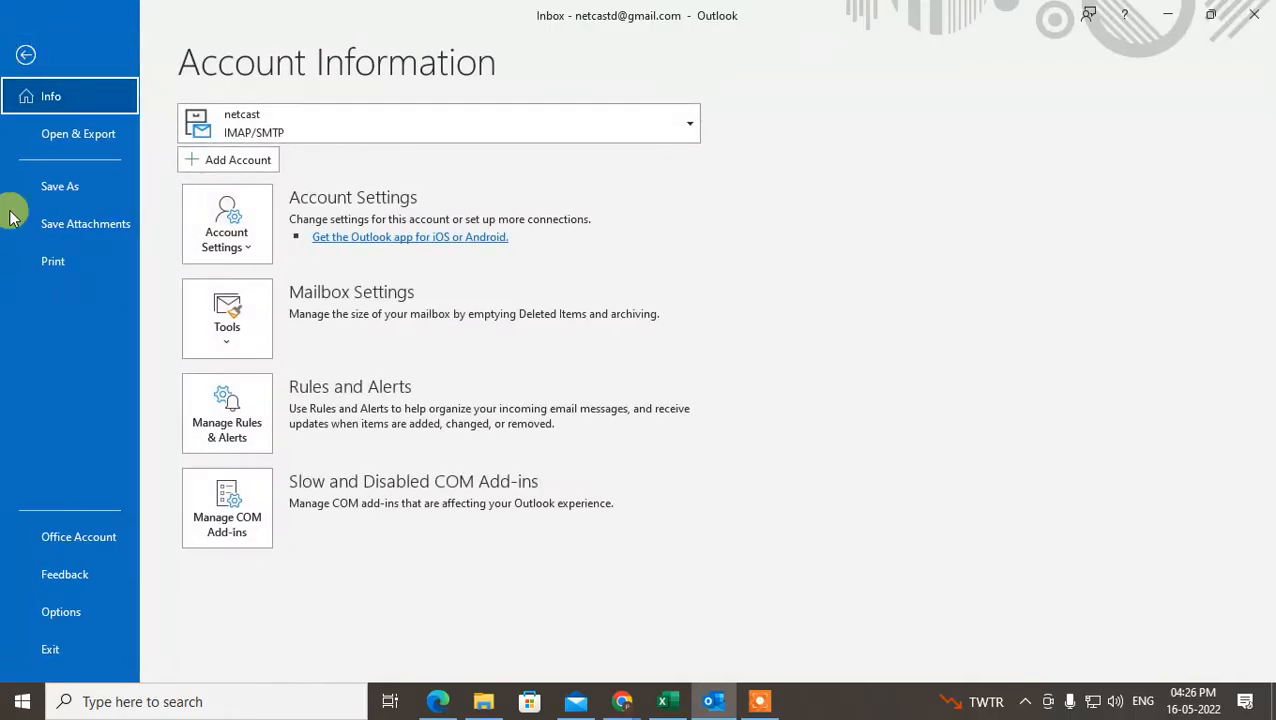
click(61, 611)
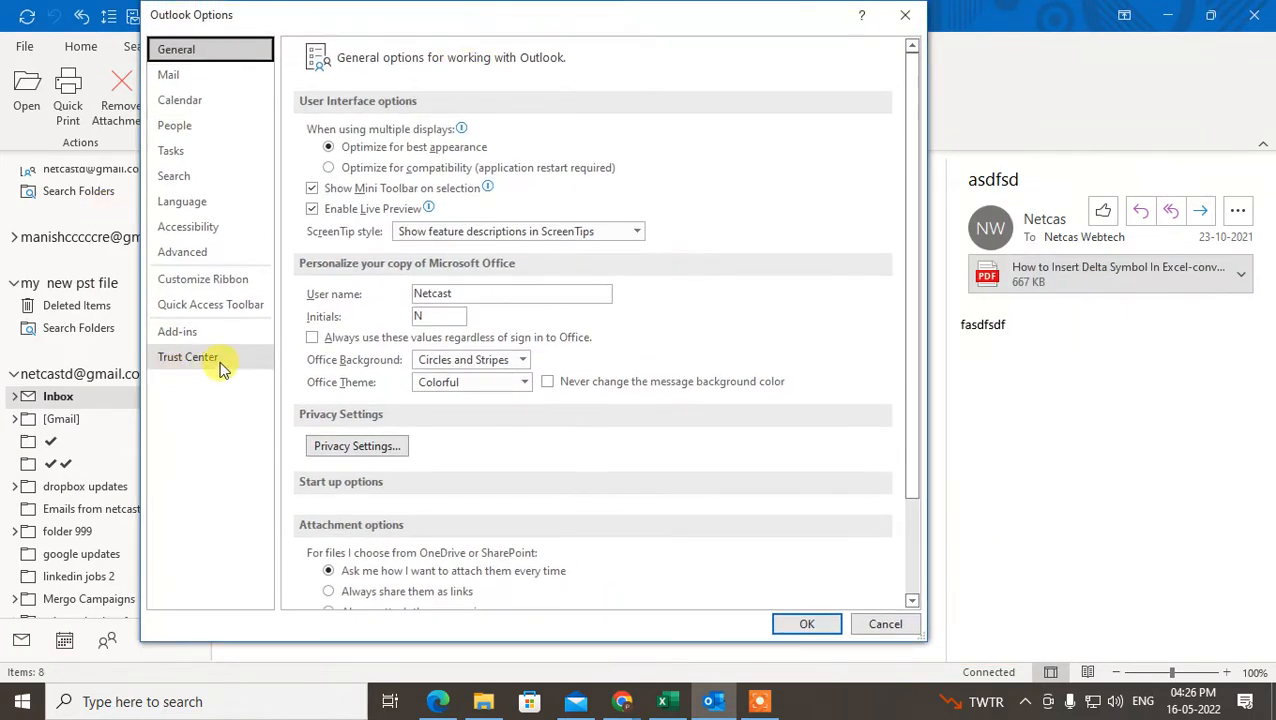
click(188, 357)
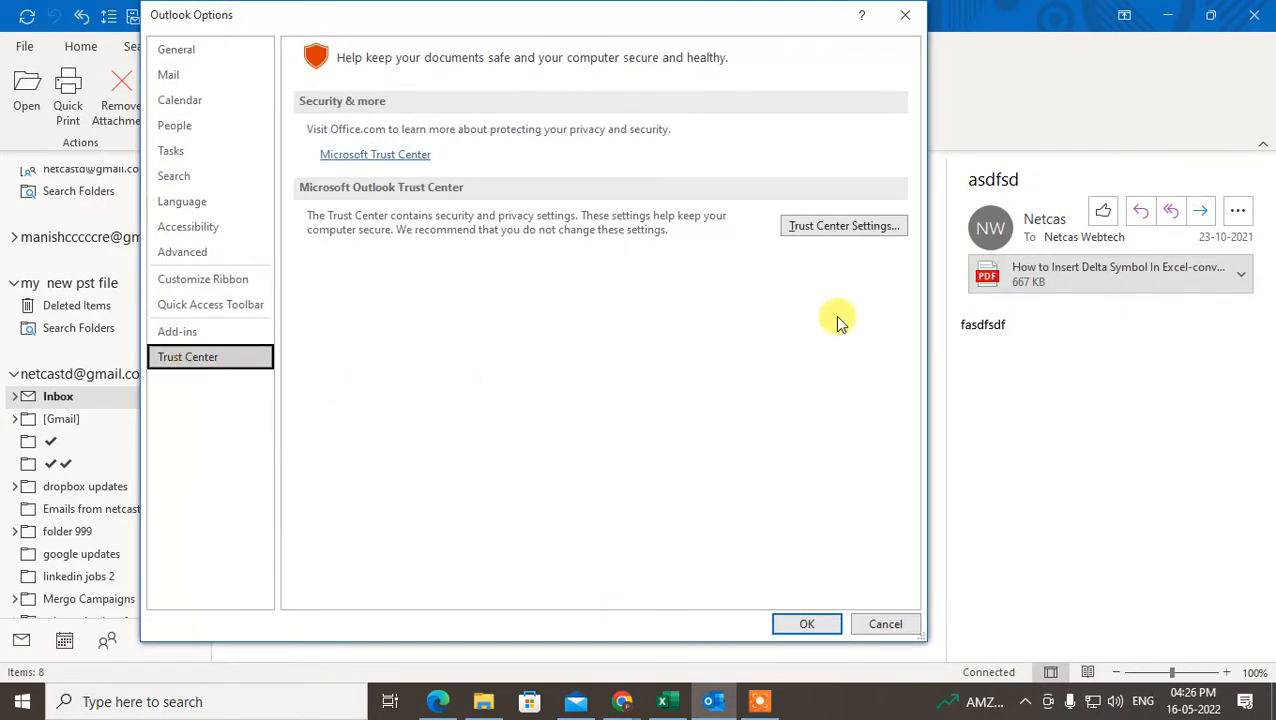
click(843, 225)
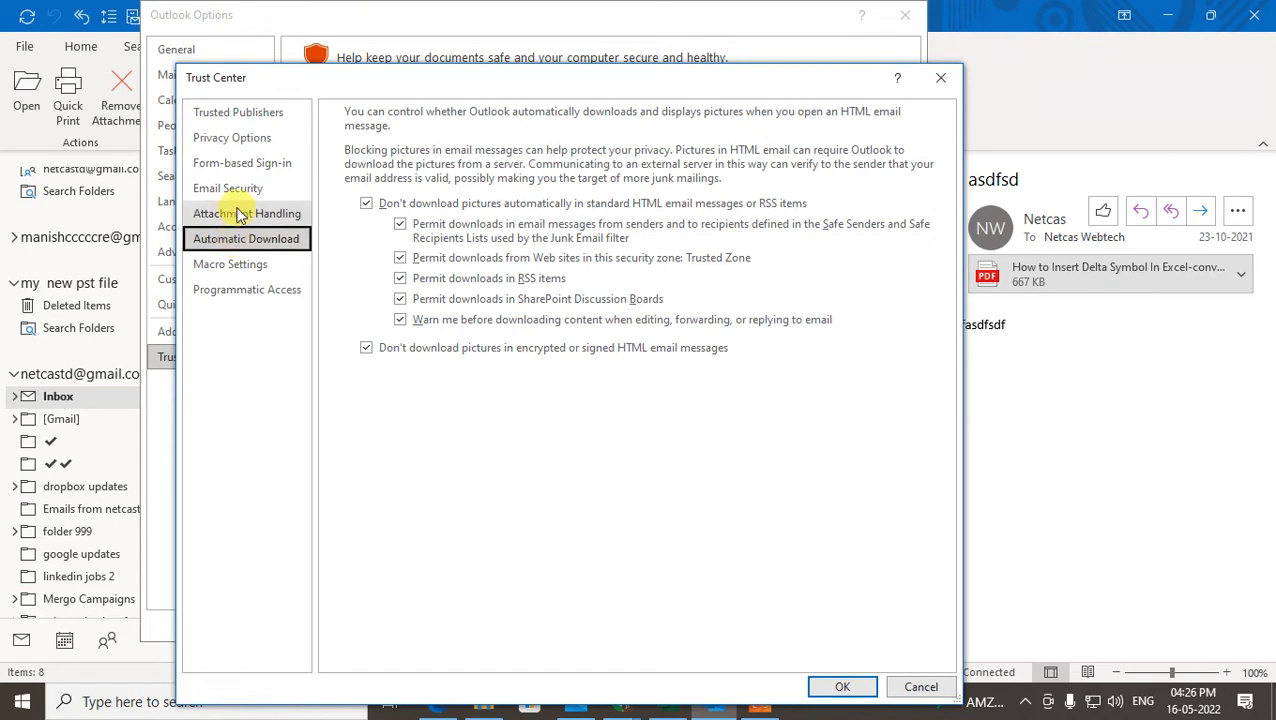
Under Attachment Handling, uncheck Turn off Attachment Preview and show the Attachment and Document Previewers.
click(246, 213)
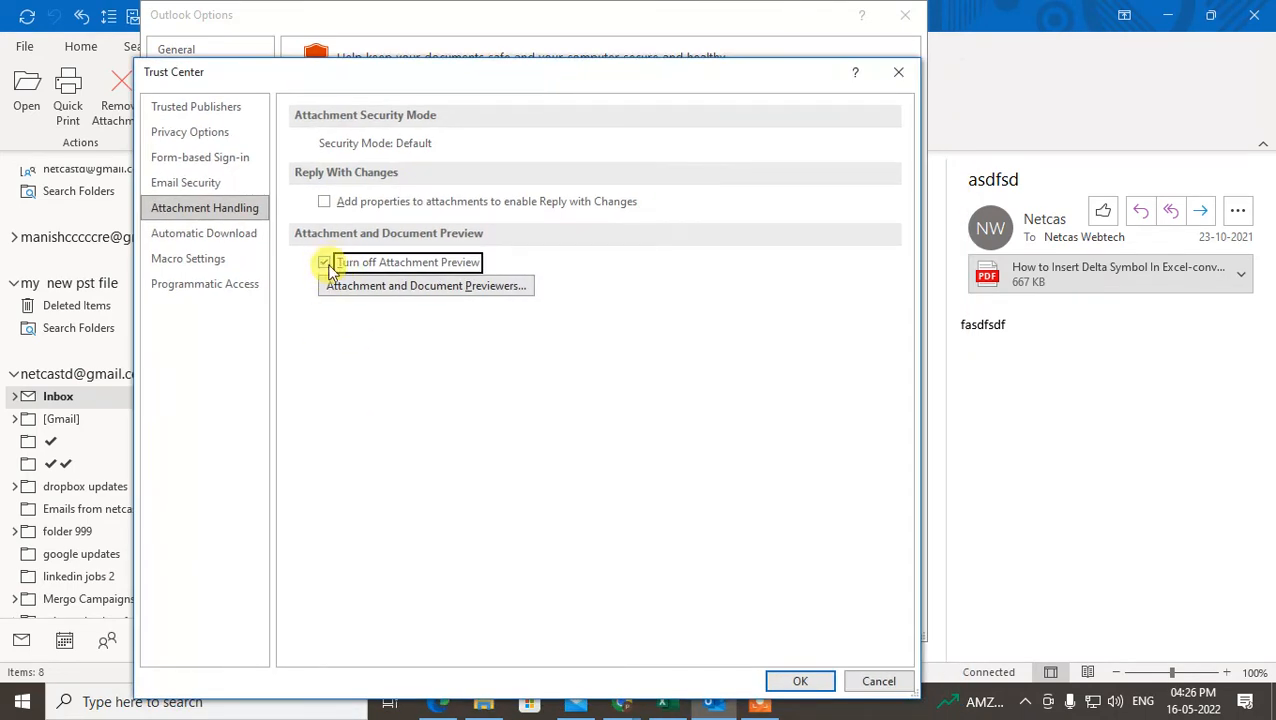
click(324, 262)
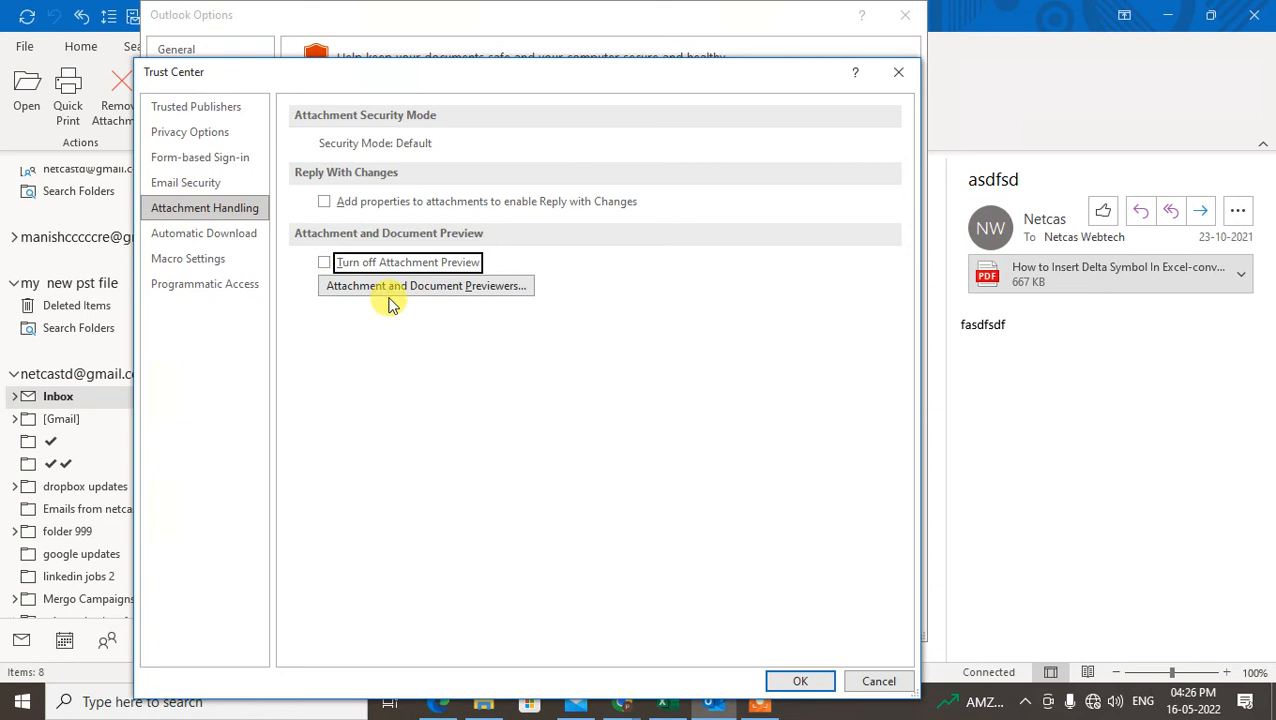
click(426, 285)
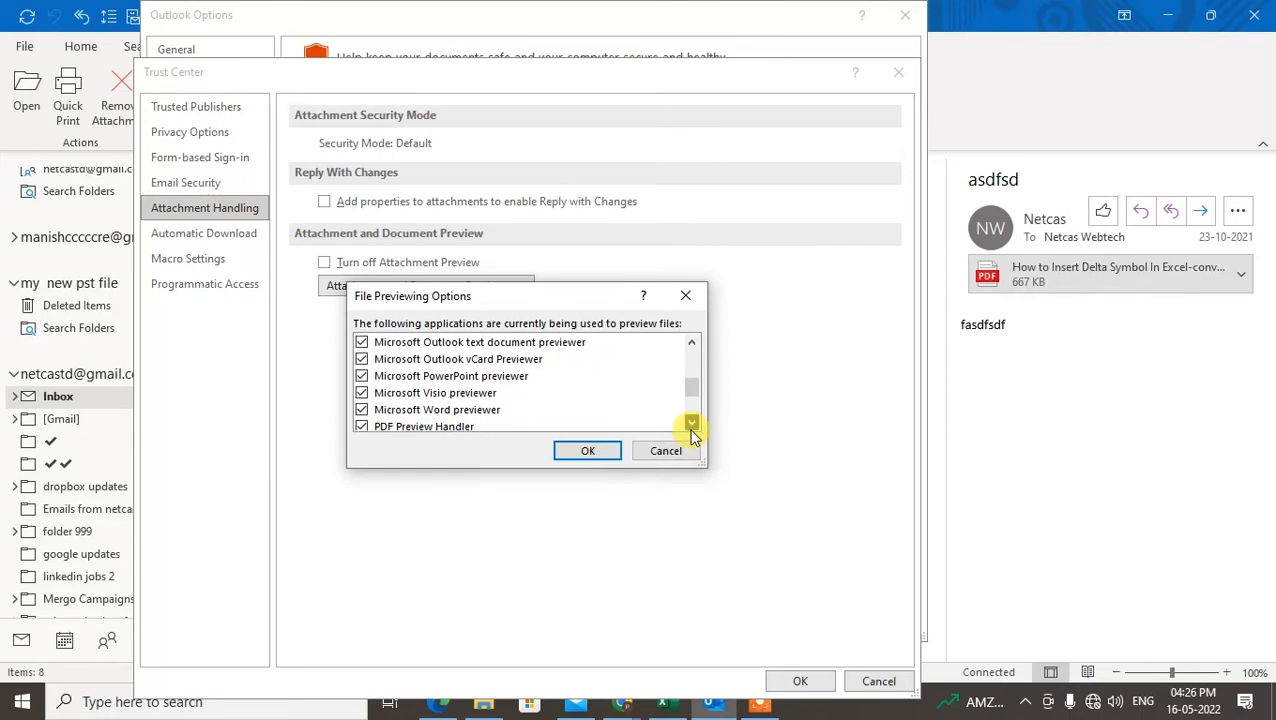
Check PDF Preview Handler in File Previewing Options and confirm with OK.
click(691, 423)
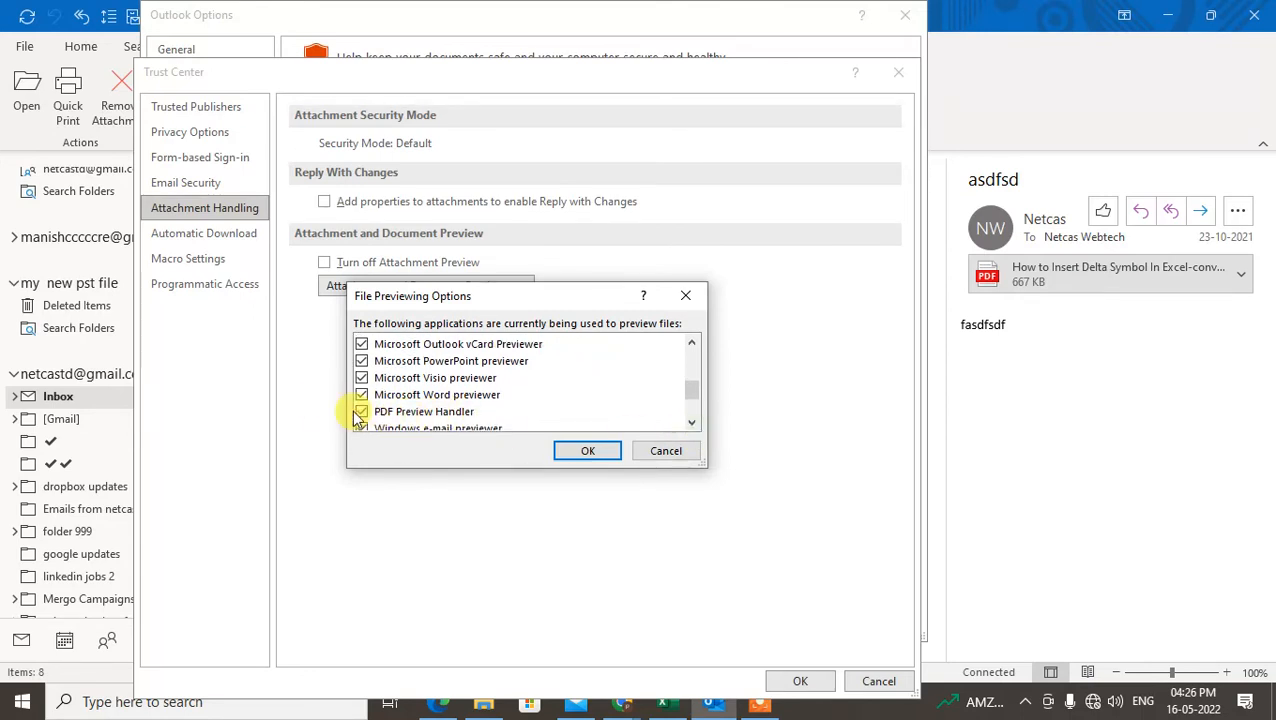
click(424, 411)
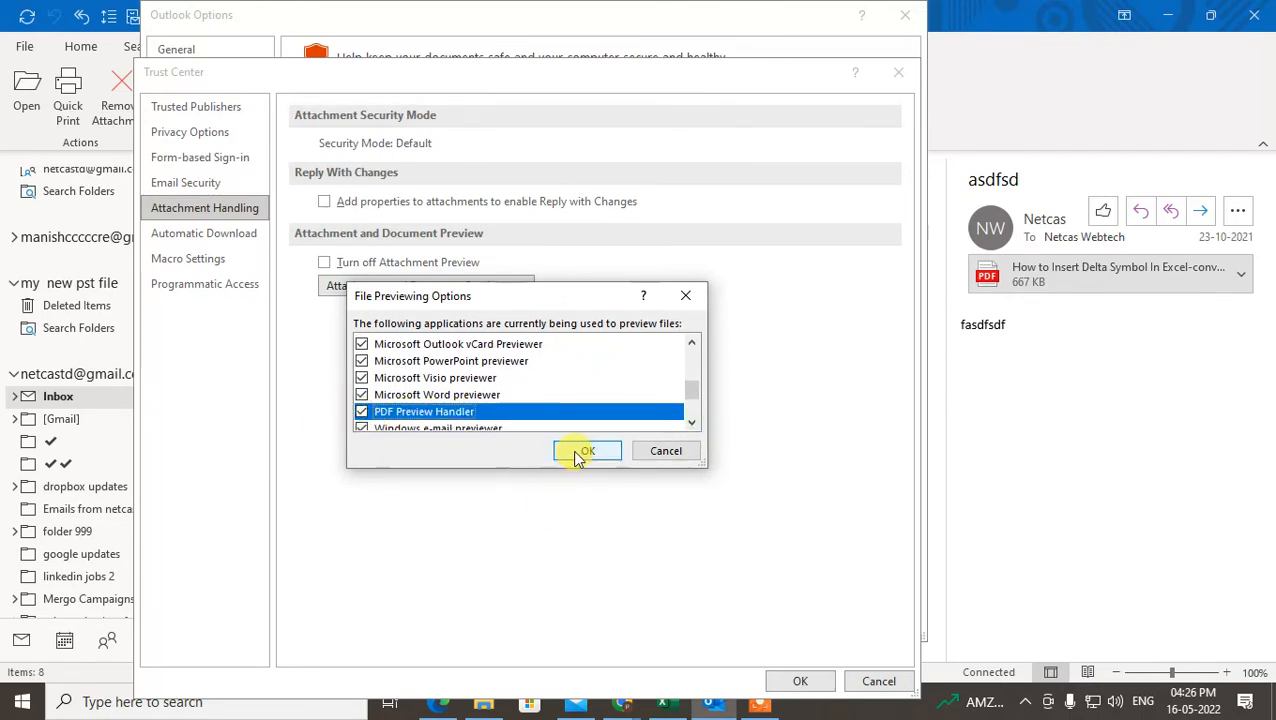
click(587, 451)
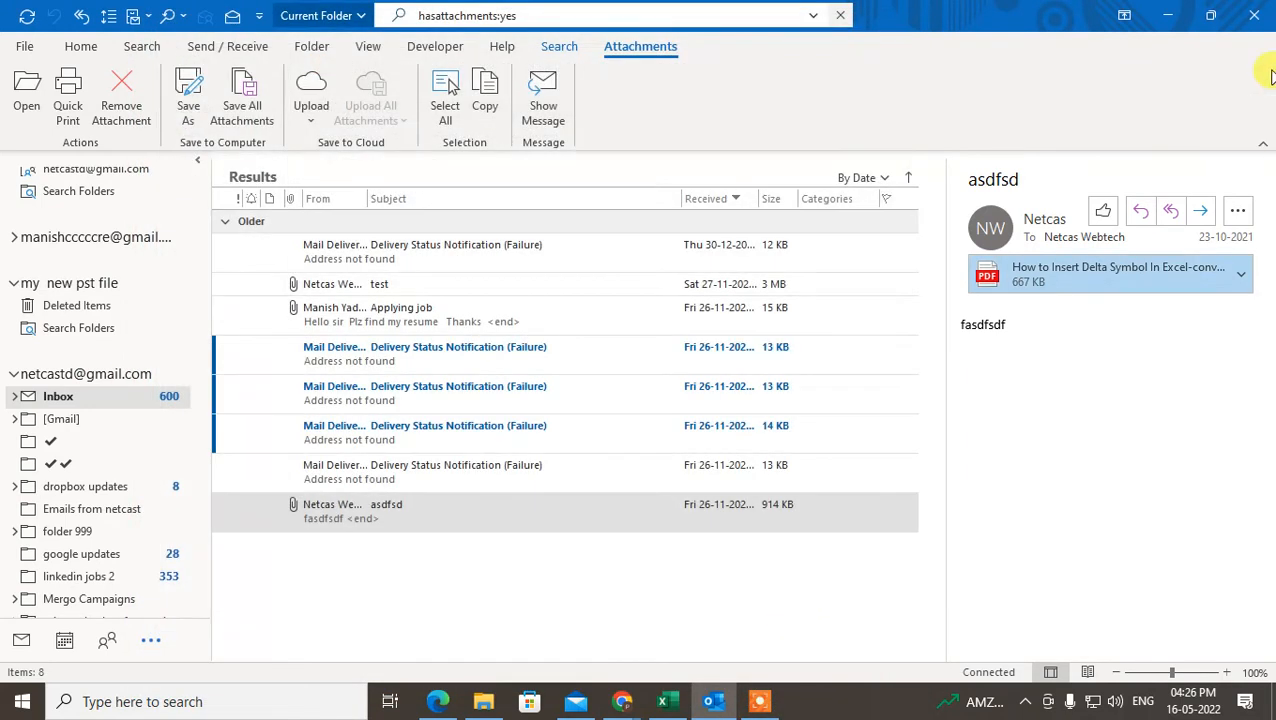
mouse_move(1257, 18)
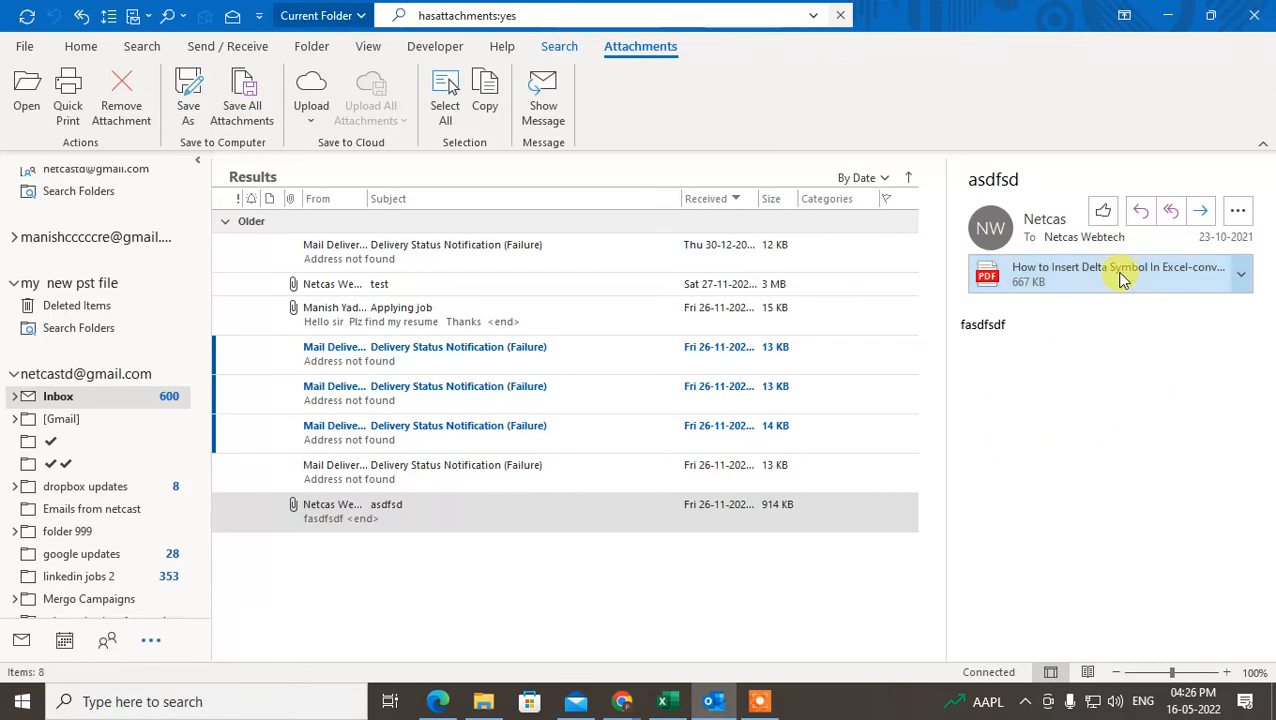
mouse_move(800, 512)
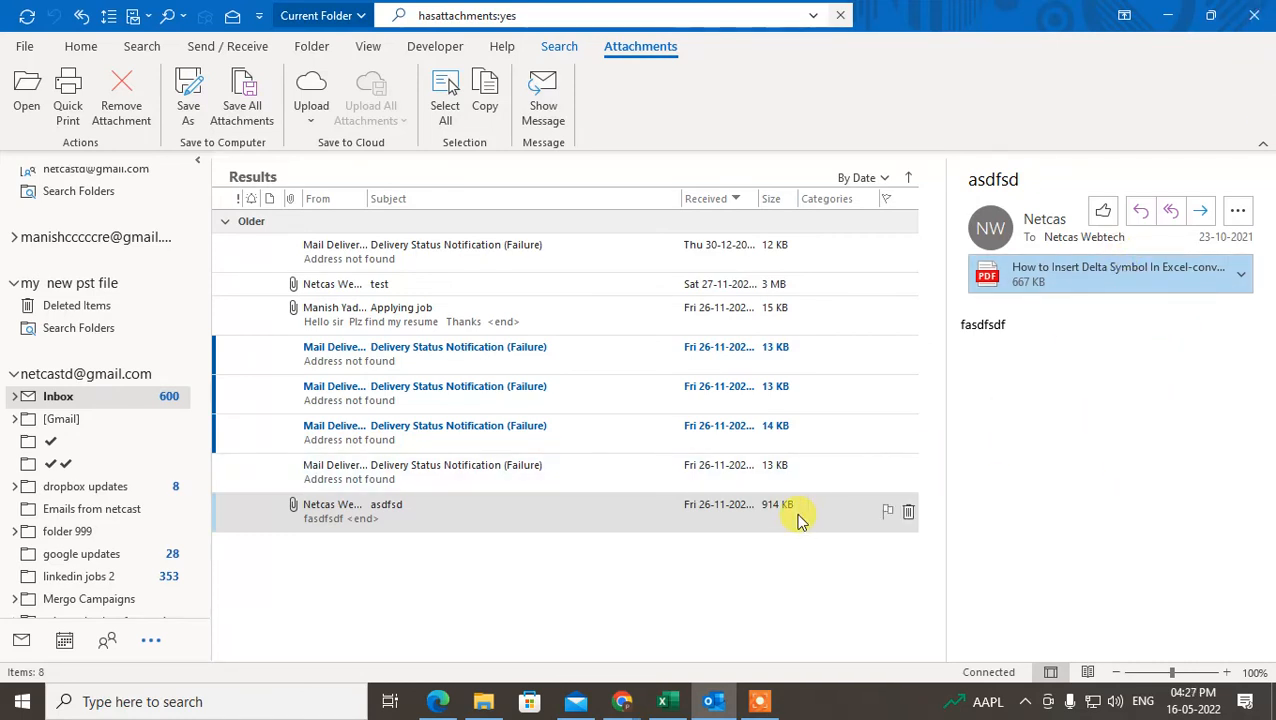